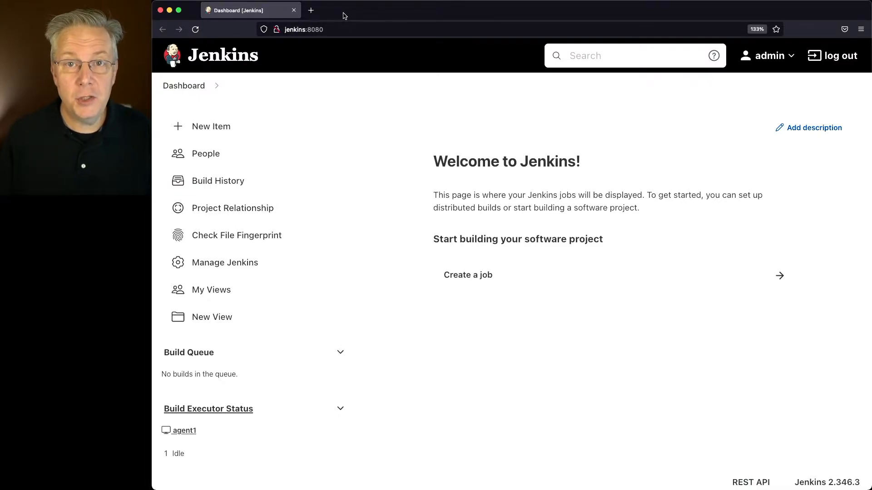
mouse_move(360, 148)
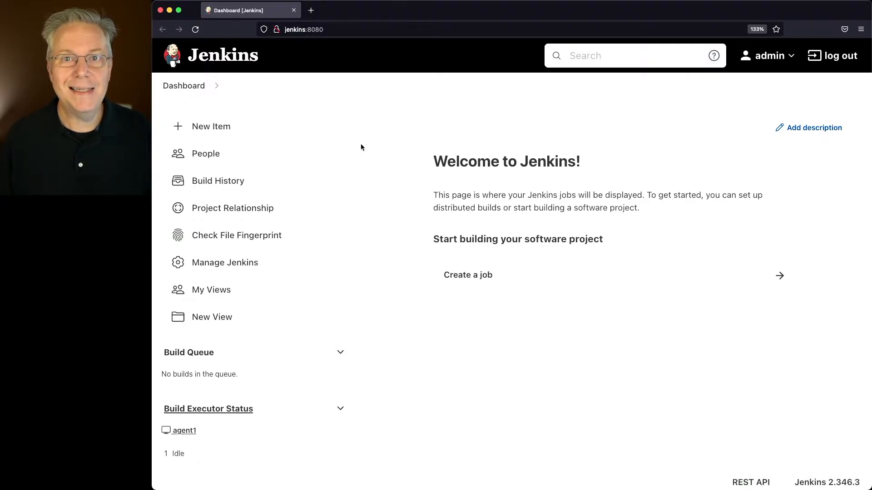
mouse_move(293, 217)
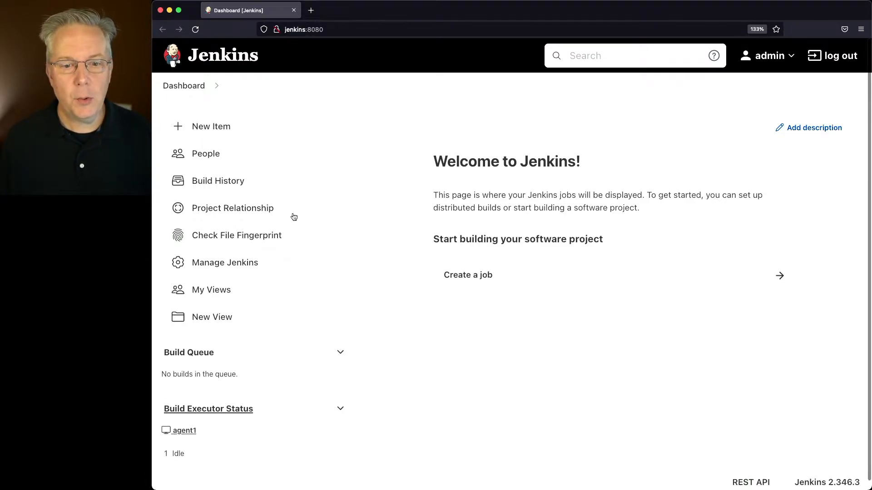
- From Manage Jenkins, start Prepare for Shutdown with the reason 'Time for a nap'
left_click(224, 261)
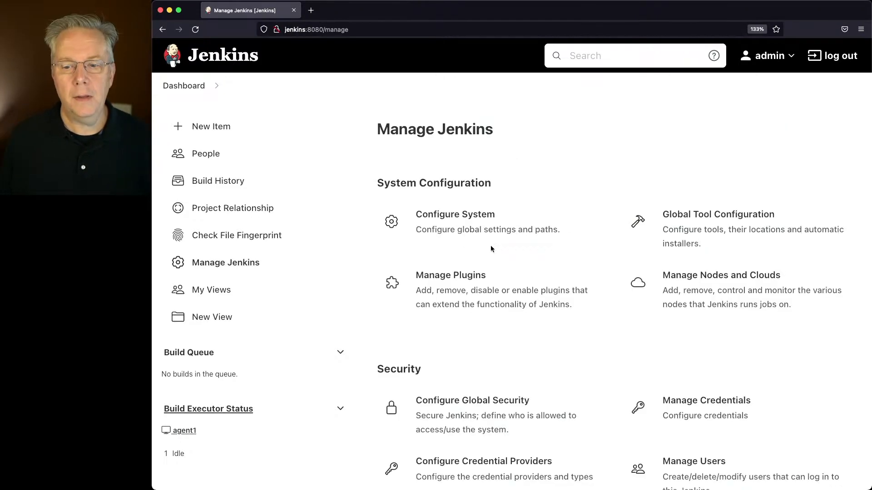
scroll("down", 3)
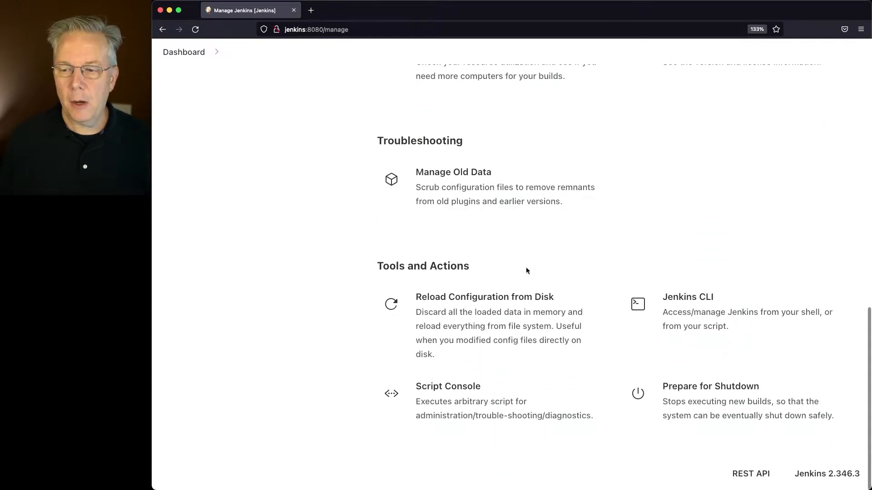
left_click(710, 387)
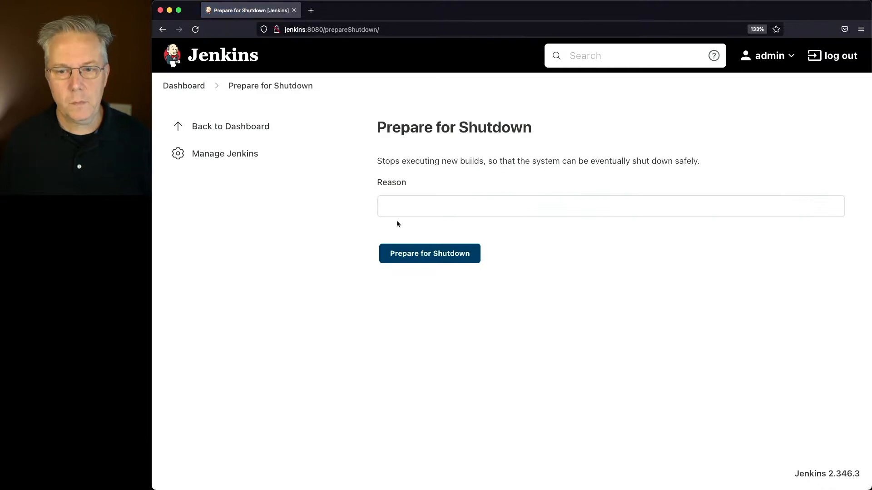
left_click(556, 206)
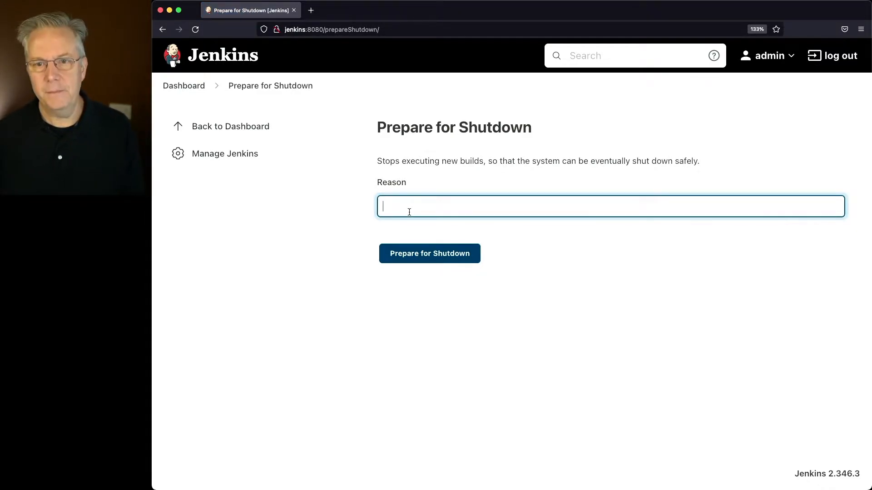
type("Time for a np")
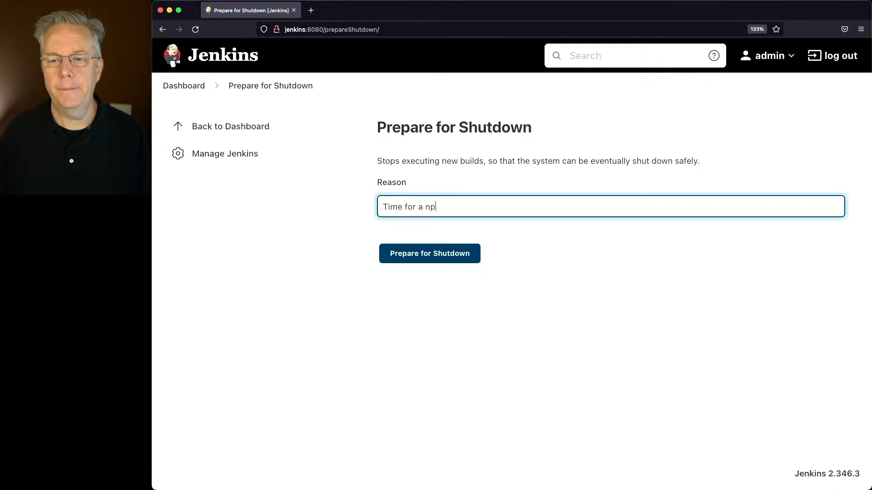
left_click(430, 253)
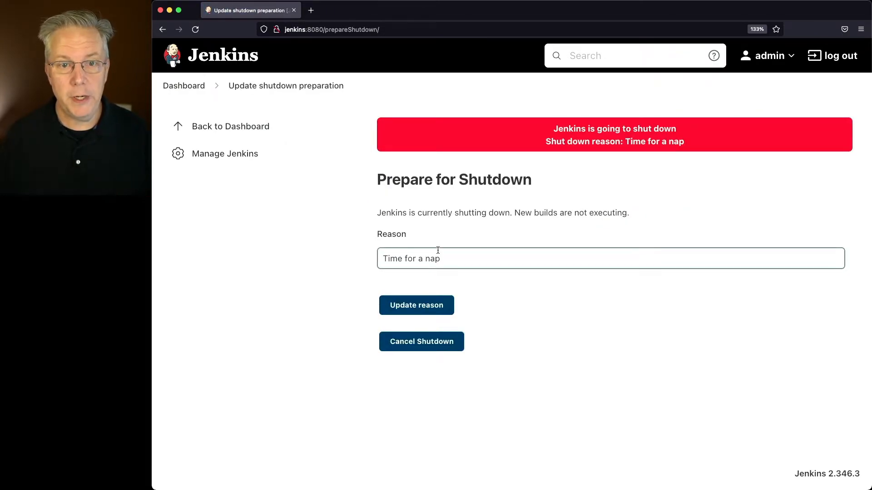
- Return to the dashboard and cancel the pending shutdown from the Build Queue
left_click(230, 126)
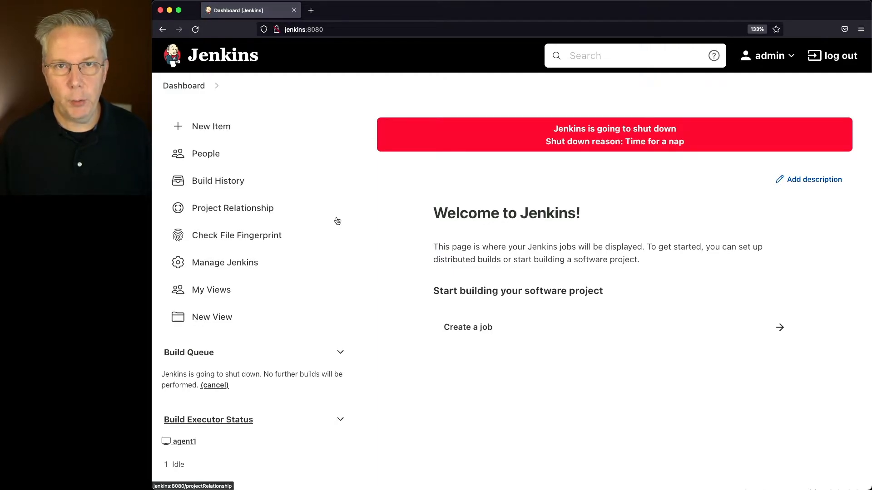
mouse_move(269, 356)
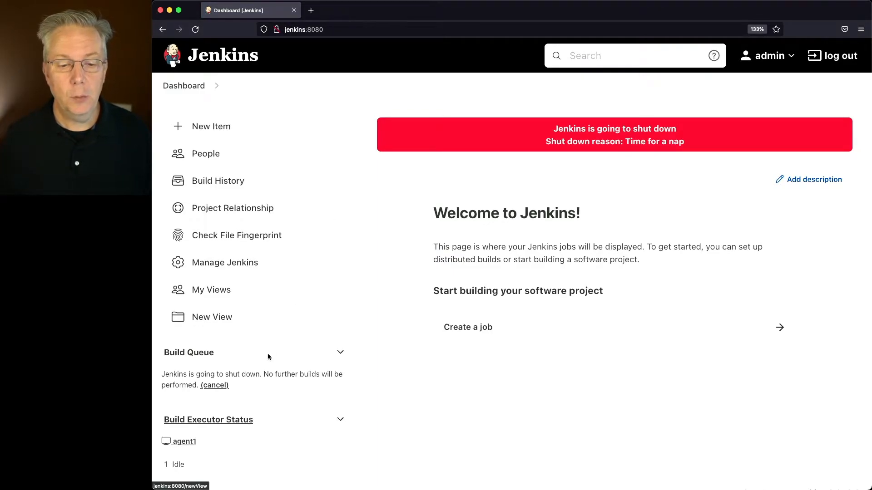
scroll("down", 3)
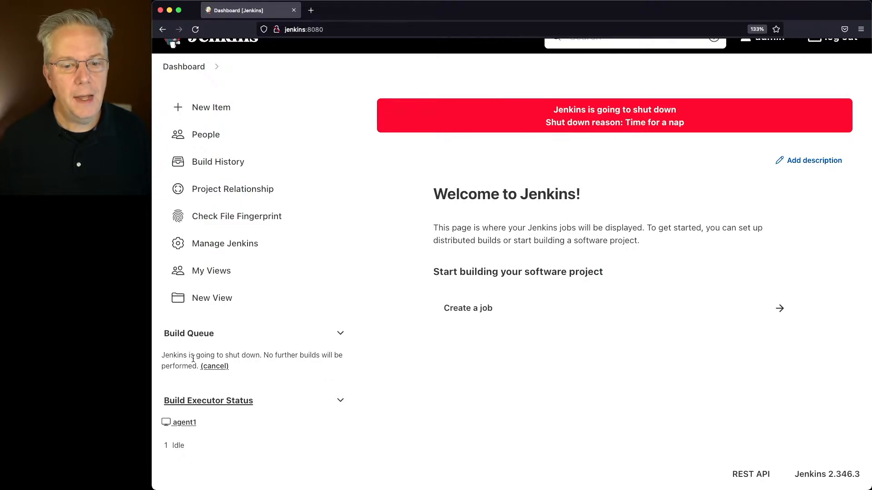
left_click(214, 366)
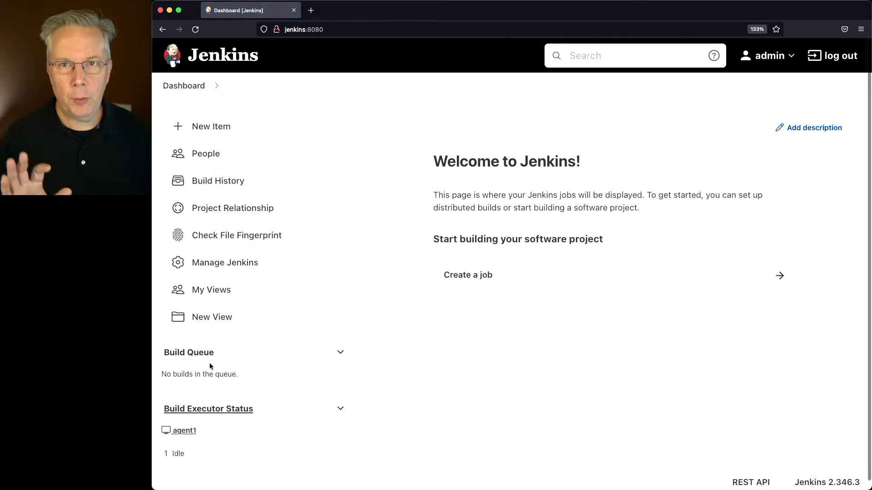
mouse_move(226, 354)
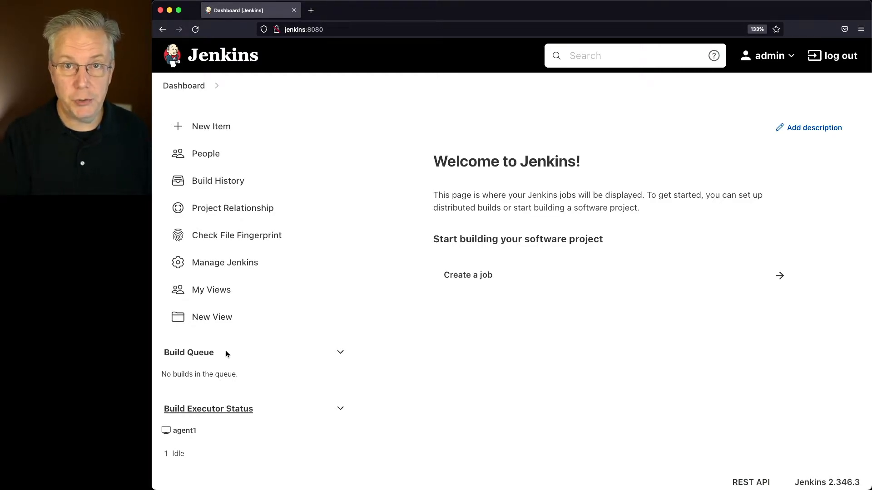
- Prepare for shutdown again with reason 'Time for a nap', then cancel it on the same page
left_click(224, 263)
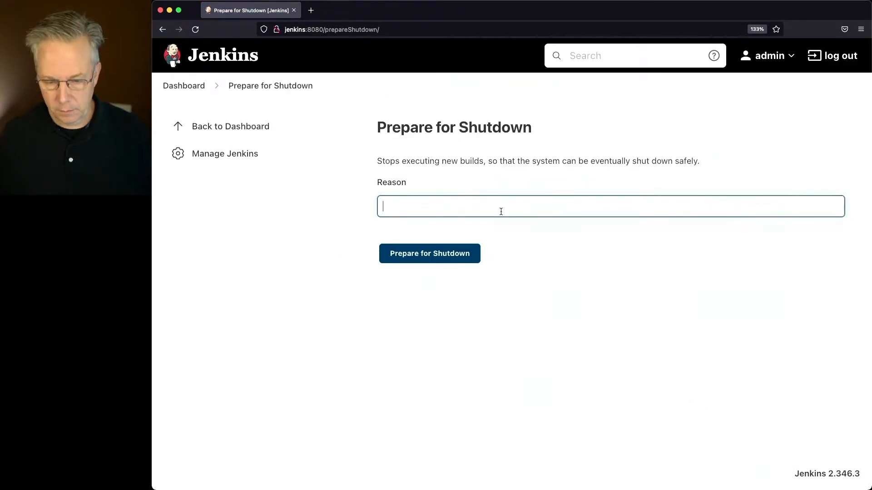
type("Time for a")
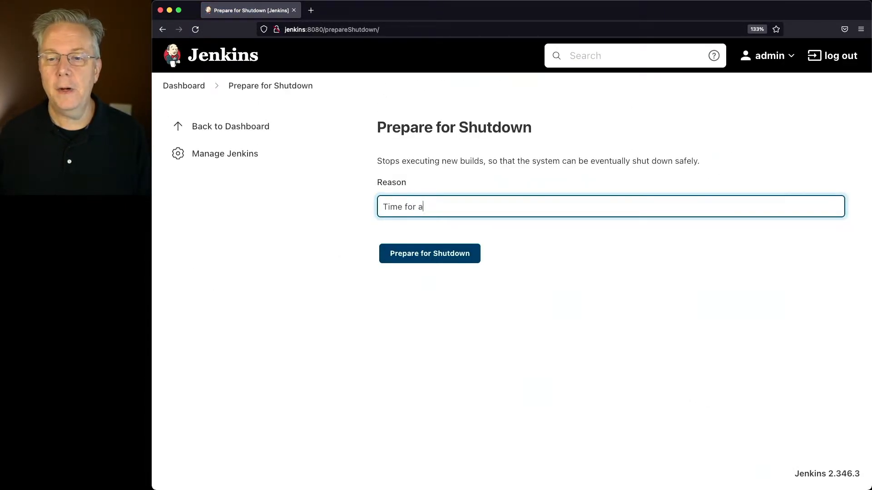
left_click(428, 253)
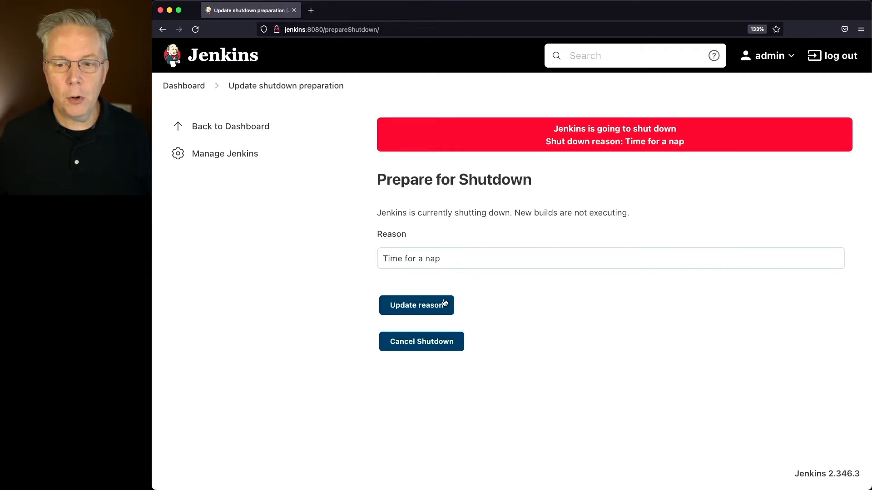
mouse_move(420, 341)
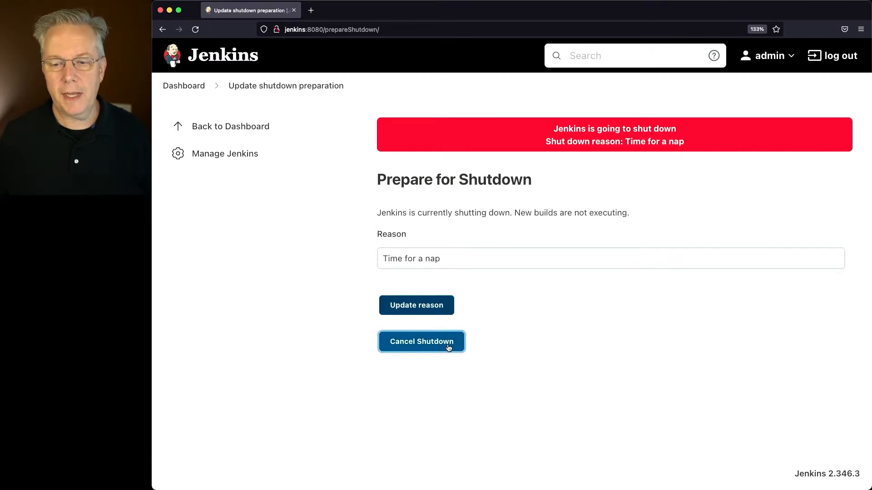
left_click(420, 341)
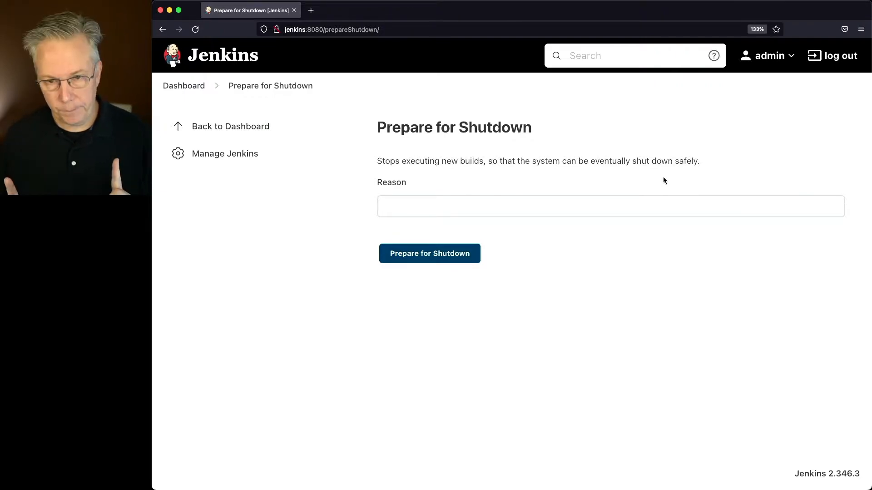
- Enter the reason 'Time for a nap' and put Jenkins into shutdown preparation once more
left_click(505, 206)
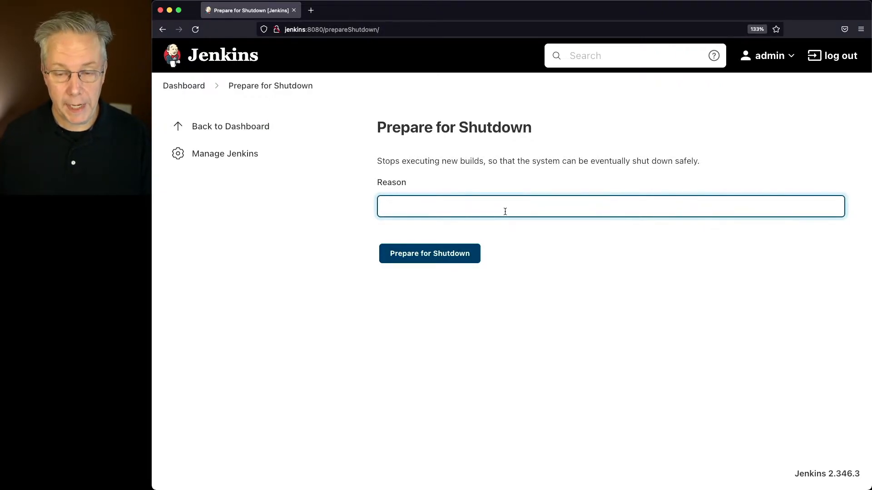
type("Time for")
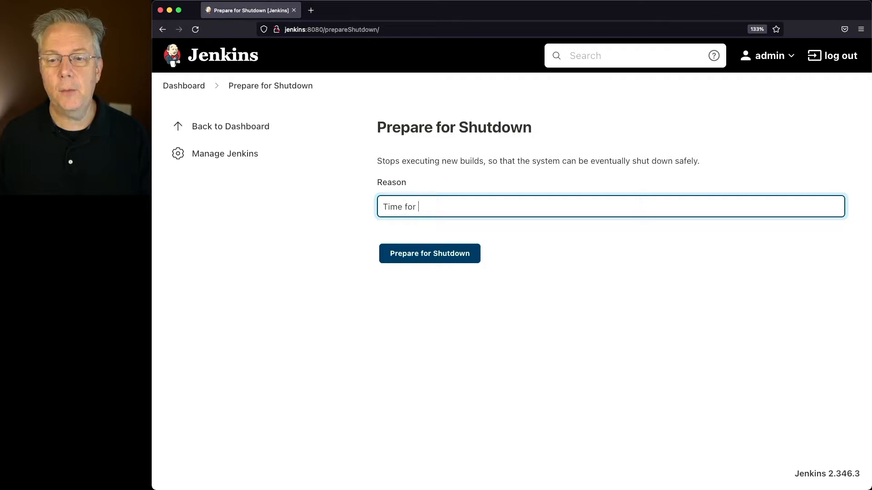
type("a nap")
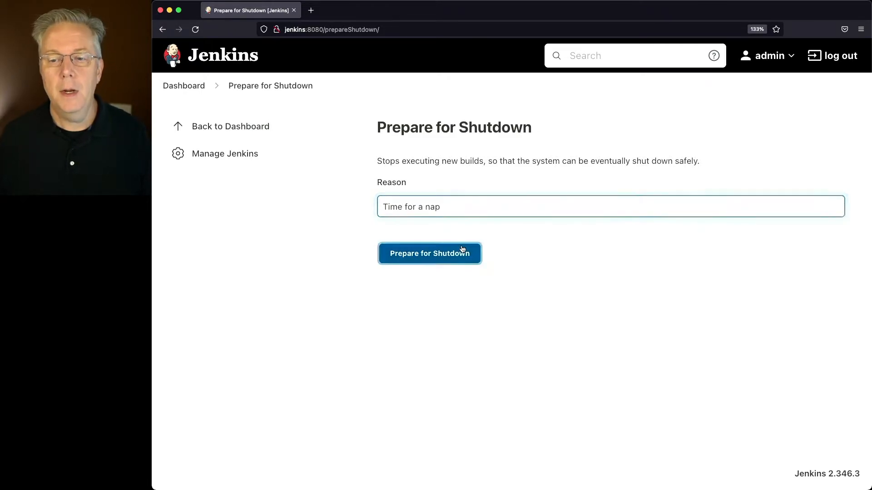
left_click(430, 253)
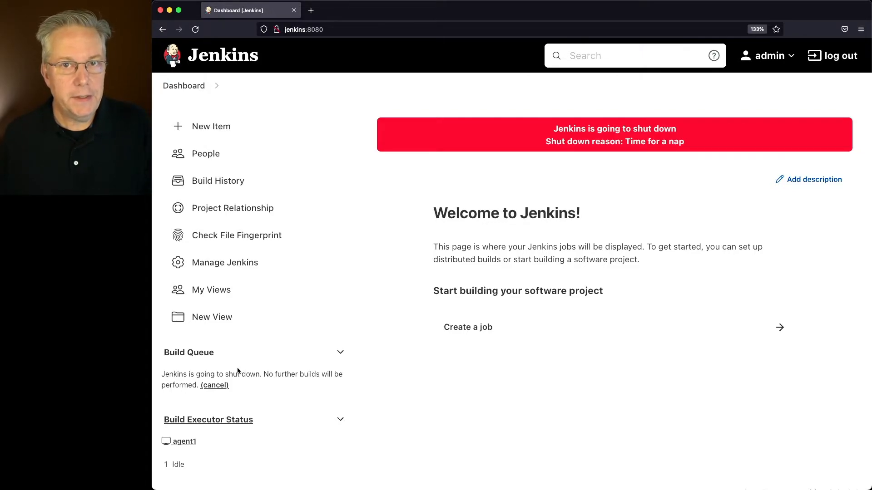
mouse_move(210, 288)
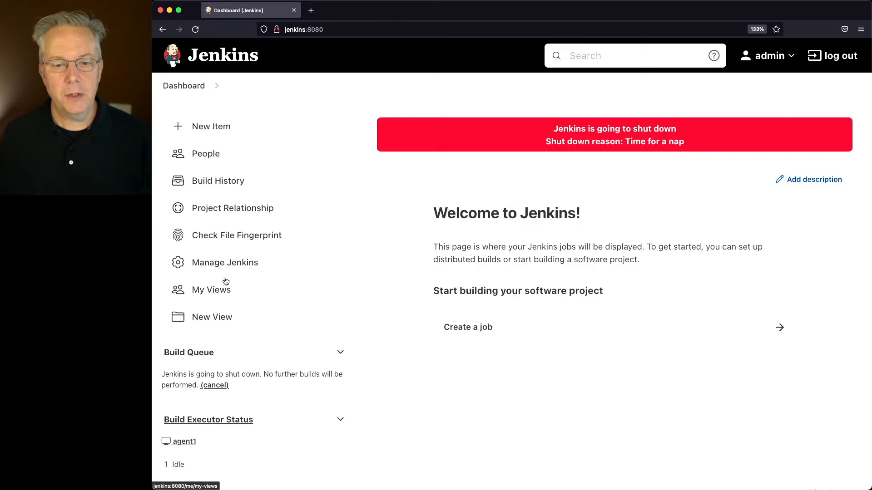
- Open Manage Jenkins > Jenkins CLI and copy the jenkins-cli.jar download link
left_click(224, 262)
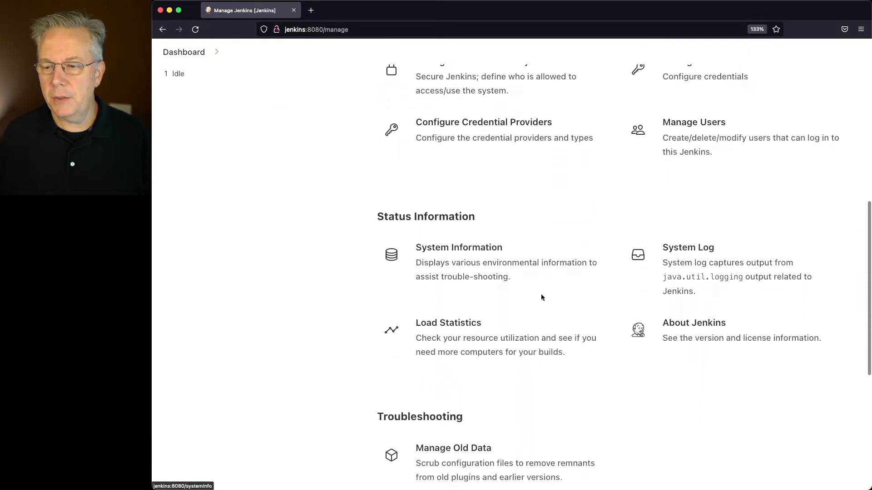
scroll("down", 3)
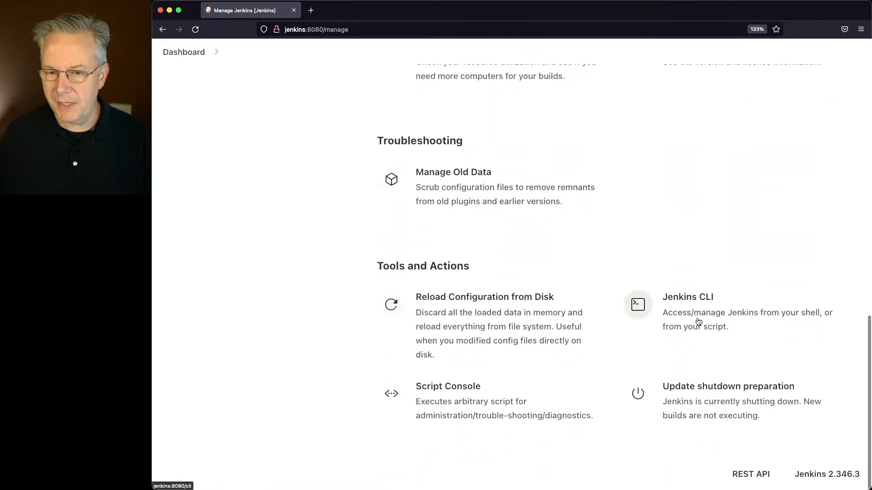
left_click(688, 297)
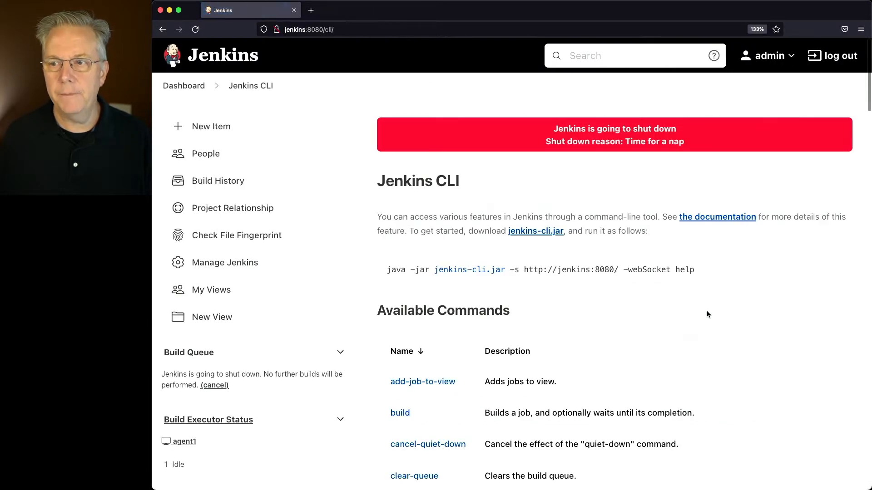
mouse_move(534, 232)
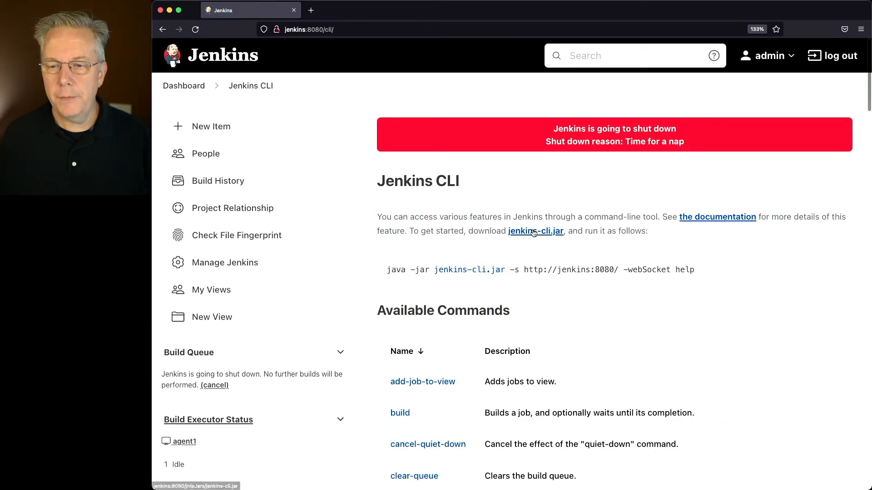
right_click(535, 231)
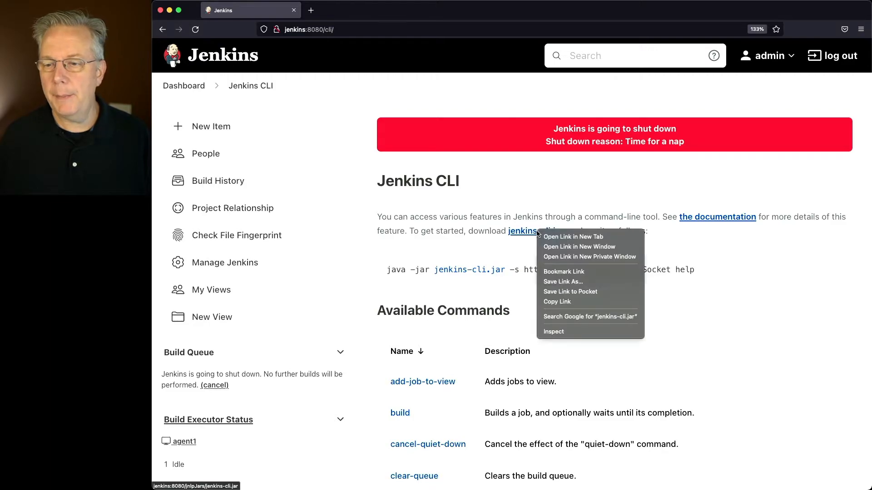
left_click(546, 253)
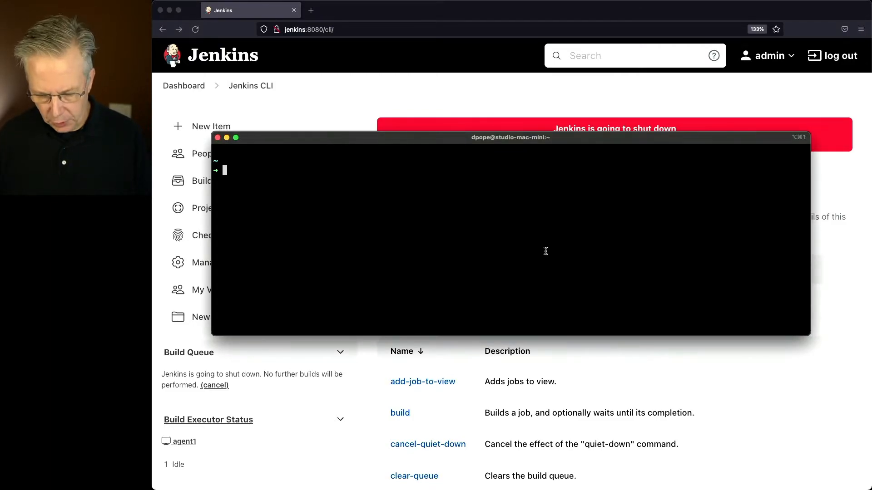
- Run wget with the copied URL to download jenkins-cli.jar into the home folder
type("wget http://jenkins:8080/jnlpJars/jenkins-cli.jar")
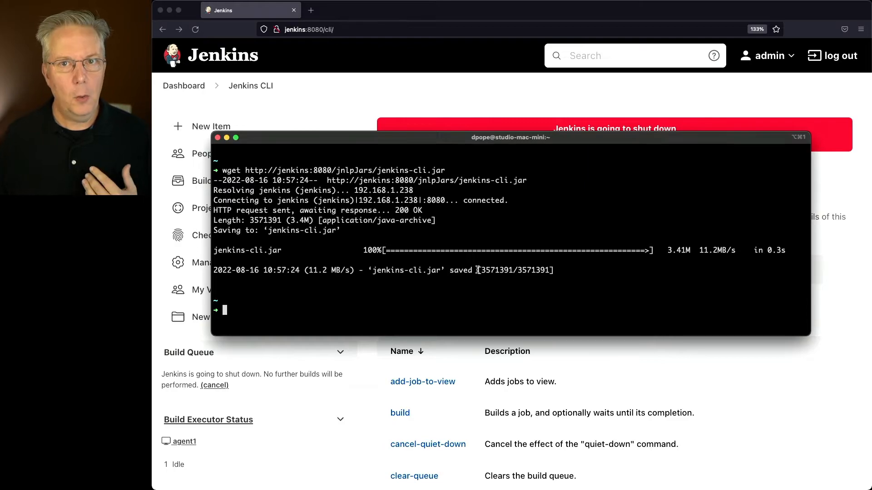
mouse_move(524, 236)
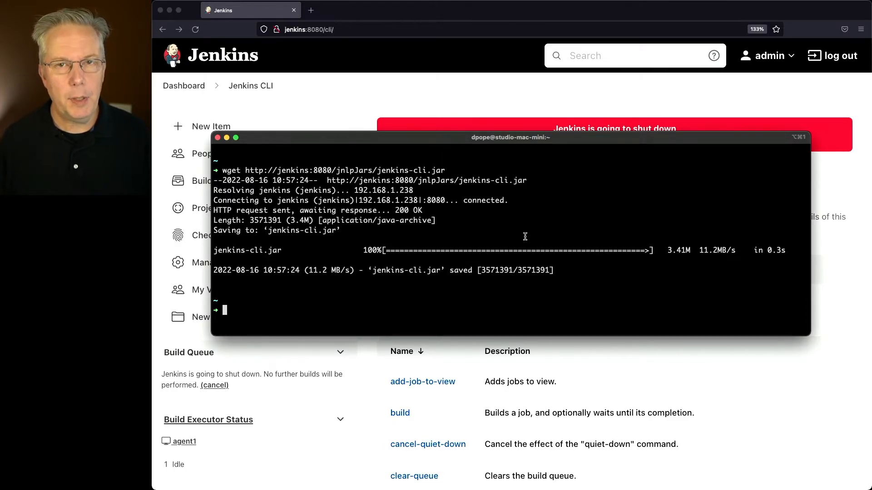
mouse_move(511, 220)
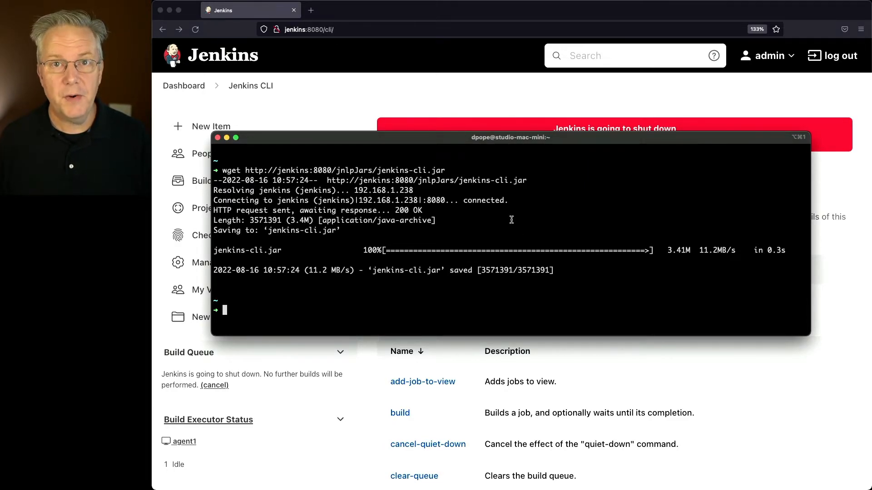
- Export JENKINS_USER_ID=admin and JENKINS_API_TOKEN with the token from the admin Configure page
type("export JENKINS_USER_ID=admin")
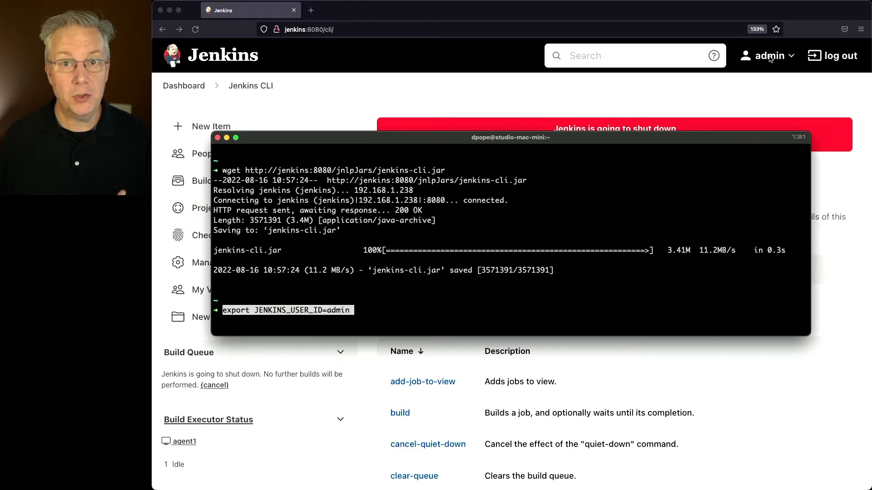
key("Return")
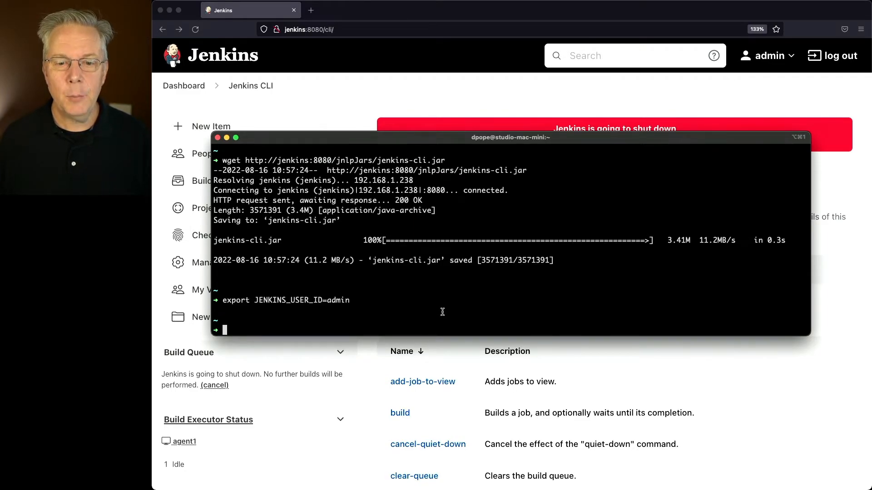
type("export JENKINS_API_TOKEN=11de60e5cdff06c164b6f2cce251a3ecf7")
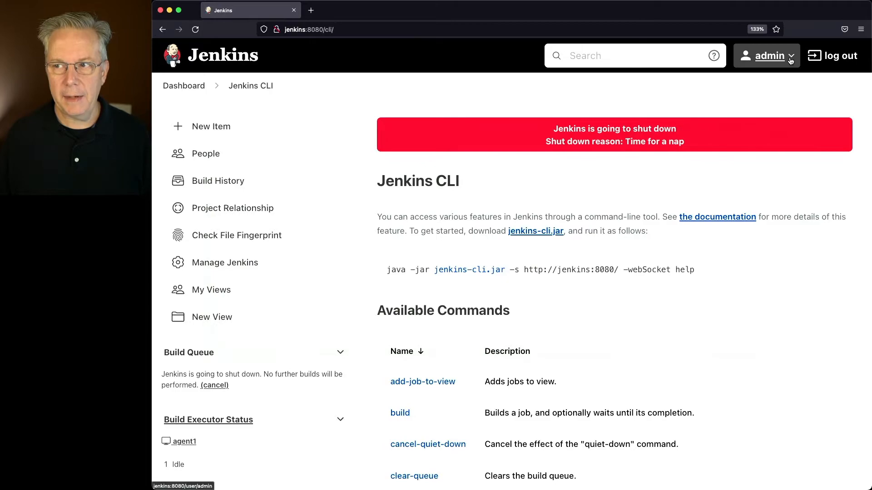
left_click(768, 55)
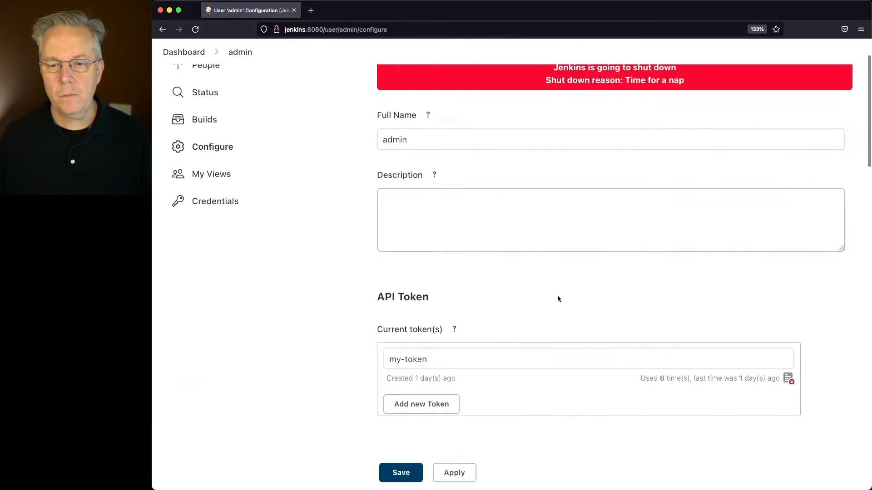
scroll("down", 3)
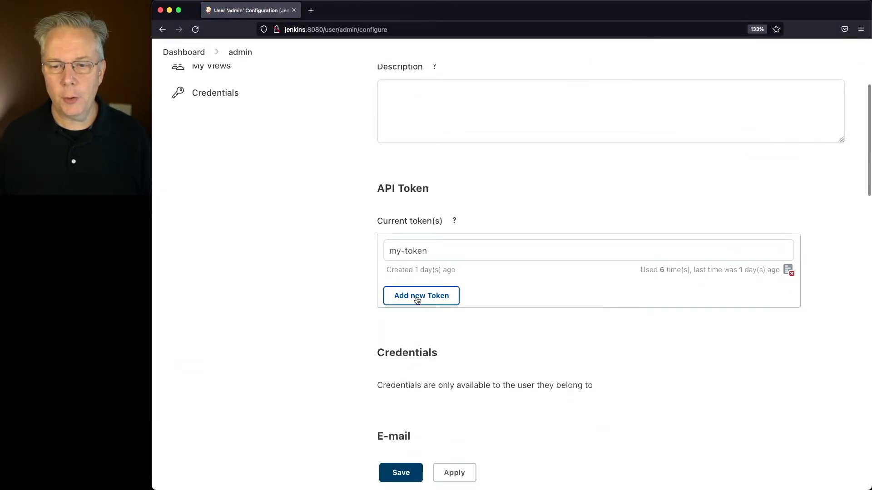
mouse_move(456, 172)
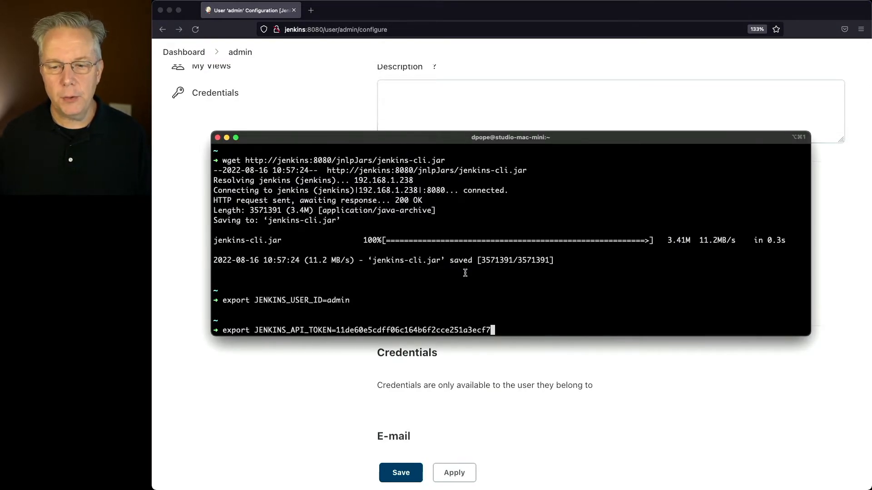
mouse_move(445, 327)
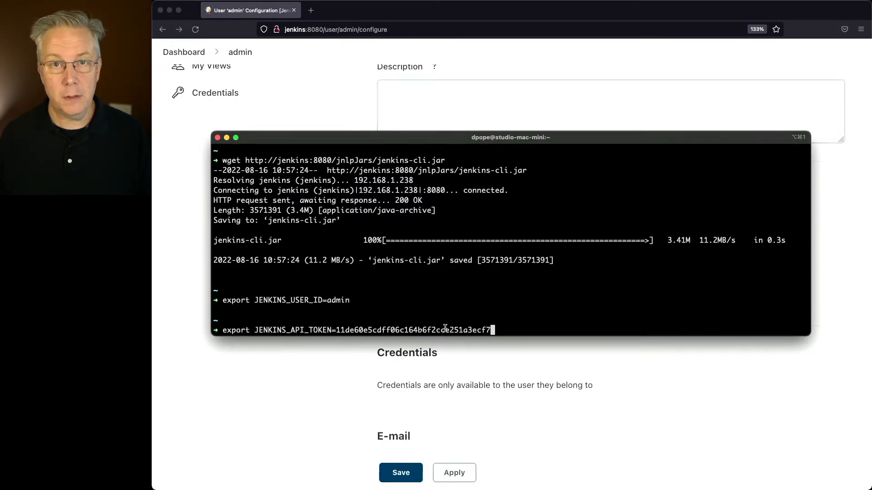
type("export JENKINS_URL=http://jenkins:8080/")
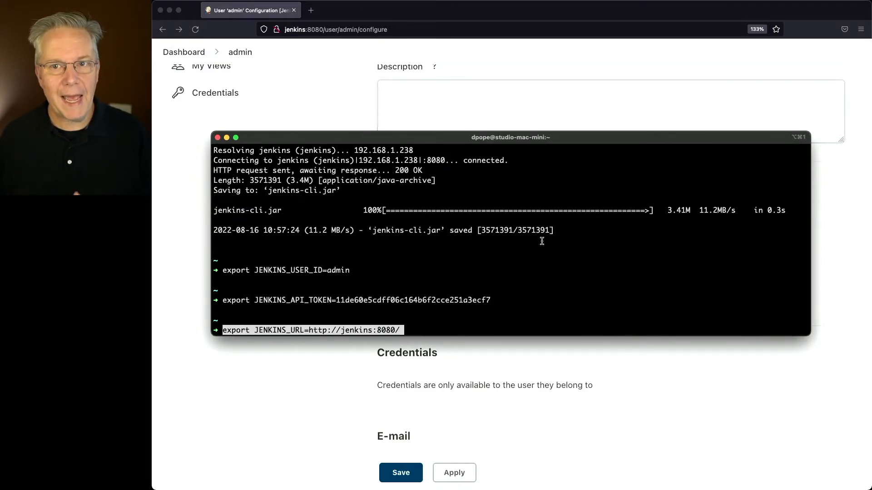
key("Return")
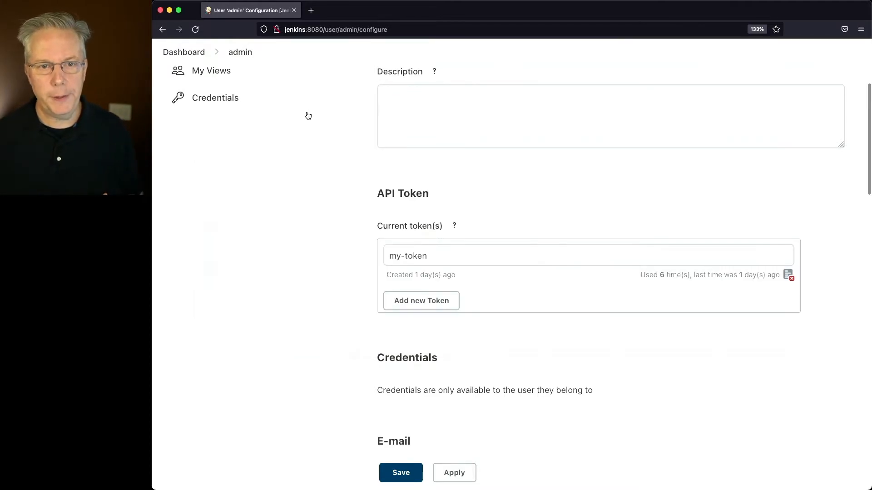
- Cancel the pending shutdown from the dashboard's Build Queue
left_click(183, 52)
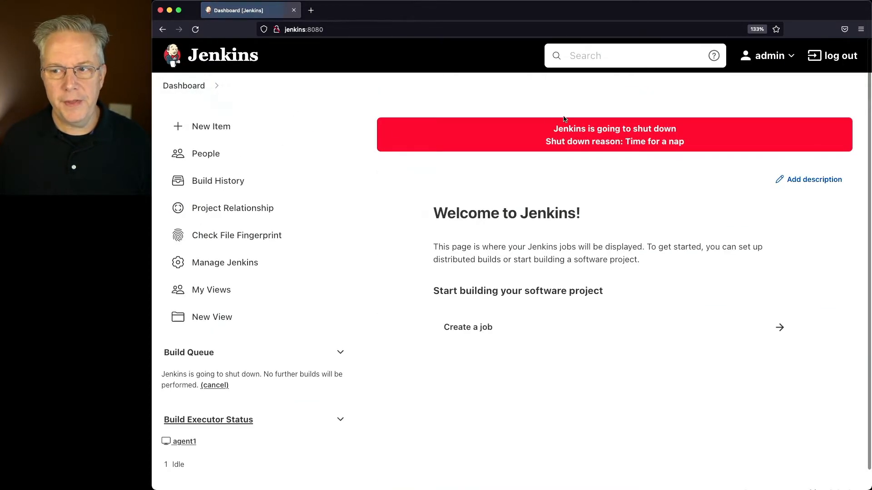
mouse_move(236, 374)
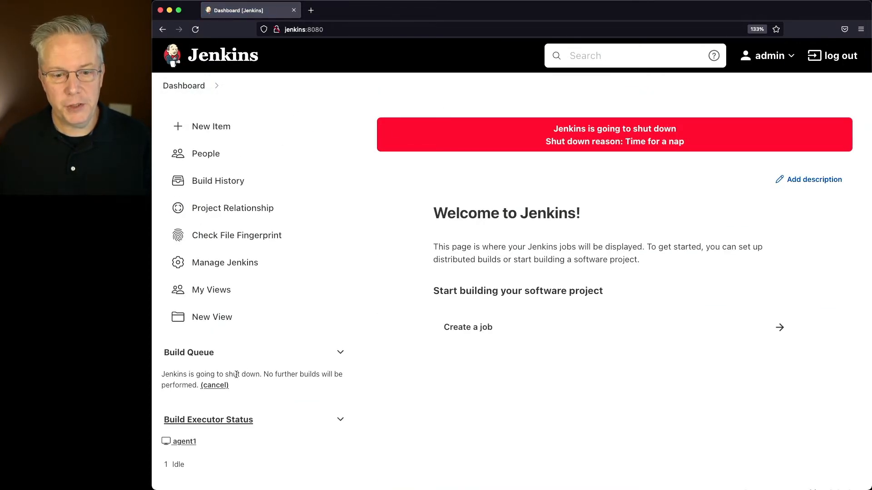
left_click(214, 385)
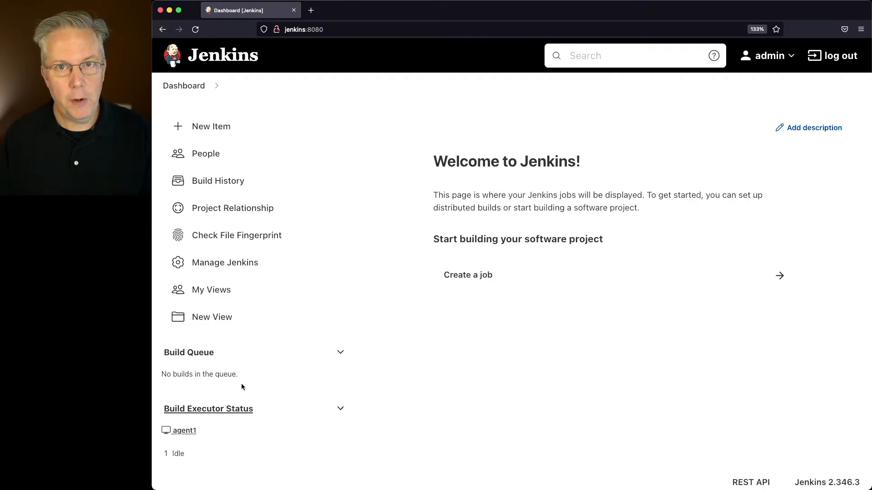
- Open the Jenkins CLI command list and the help page for quiet-down, selecting its name
left_click(224, 262)
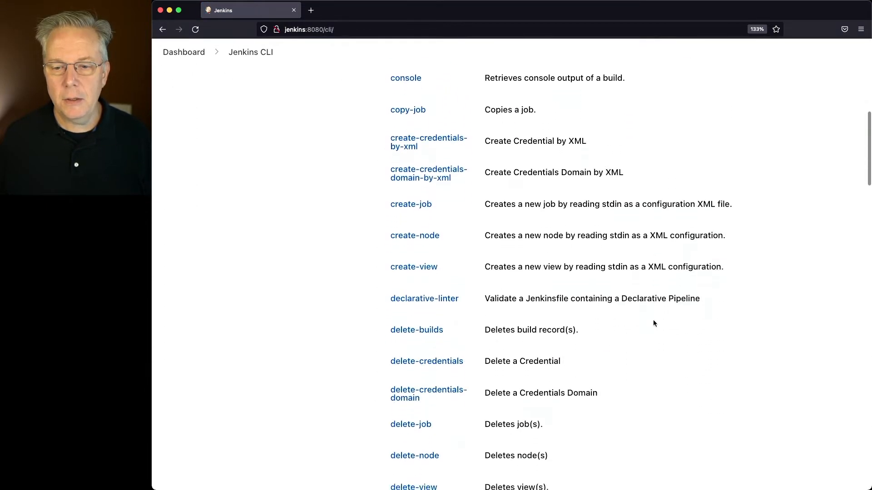
scroll("down", 3)
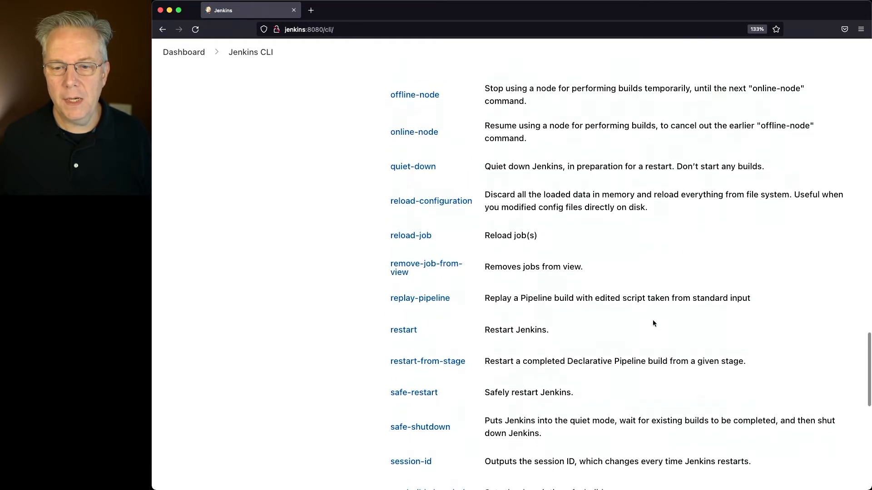
left_click(413, 166)
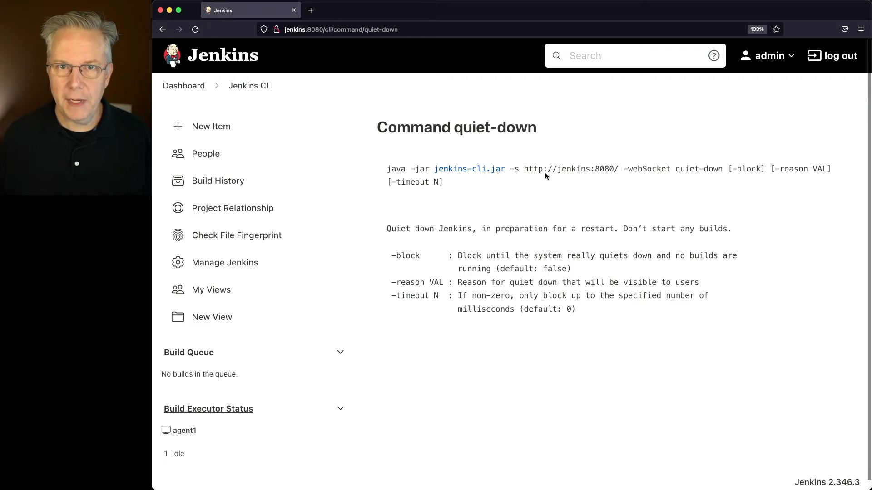
mouse_move(393, 180)
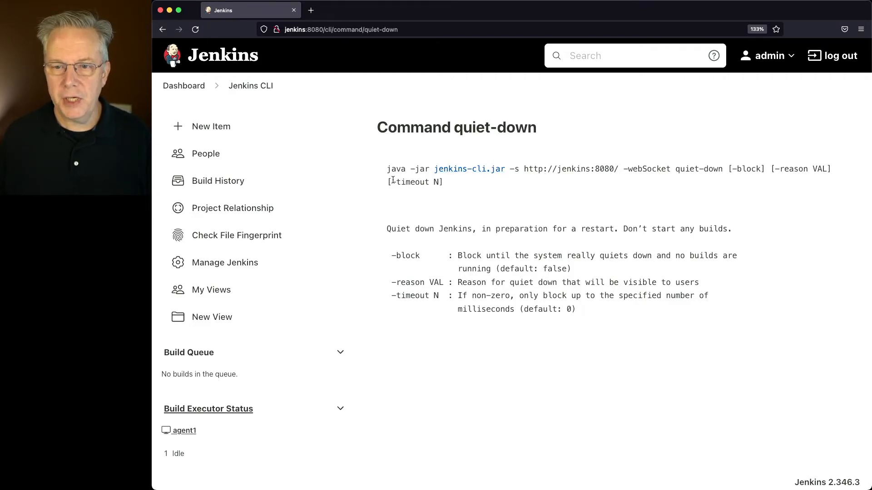
mouse_move(470, 169)
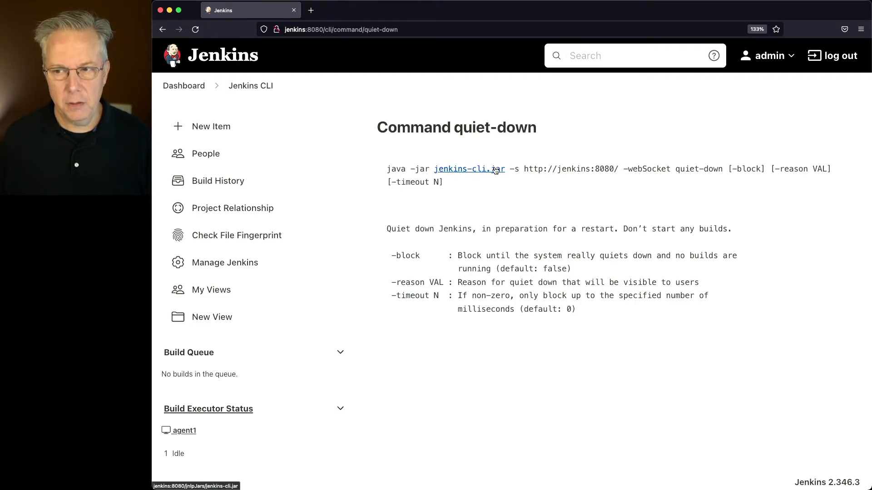
double_click(696, 169)
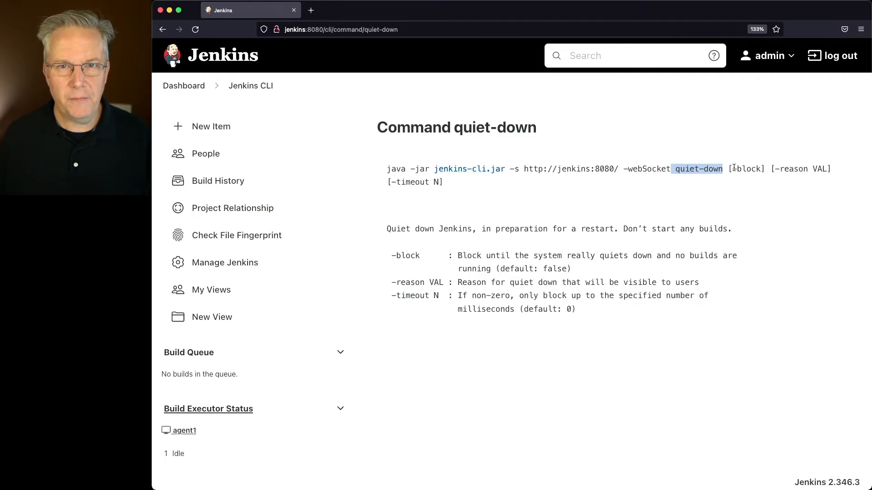
mouse_move(420, 257)
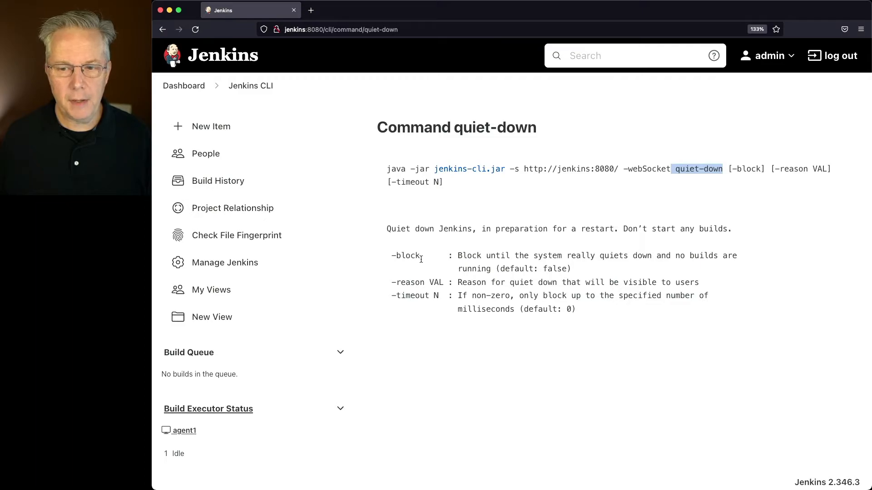
mouse_move(553, 256)
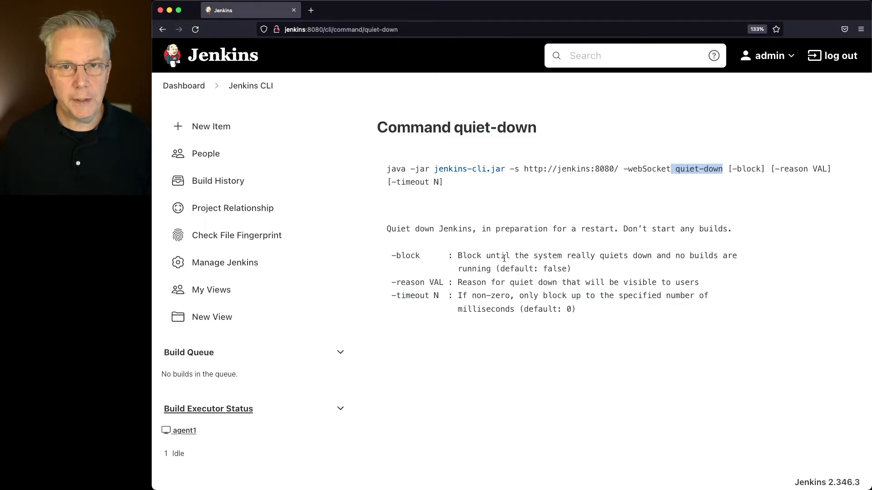
mouse_move(544, 266)
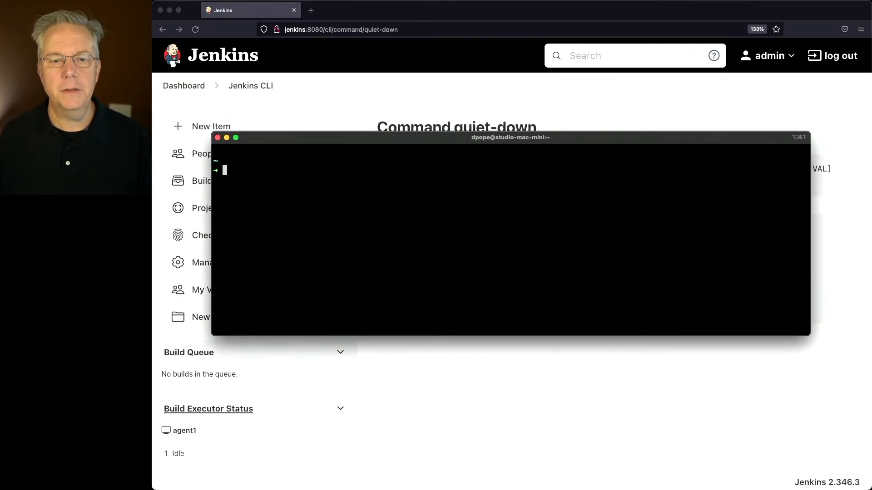
- Run java -jar jenkins-cli.jar quiet-down -block -reason "Time for a nap"
type("java -jar jenkins-cli.jar quiet-down -block -reason \"Time for a nap\"")
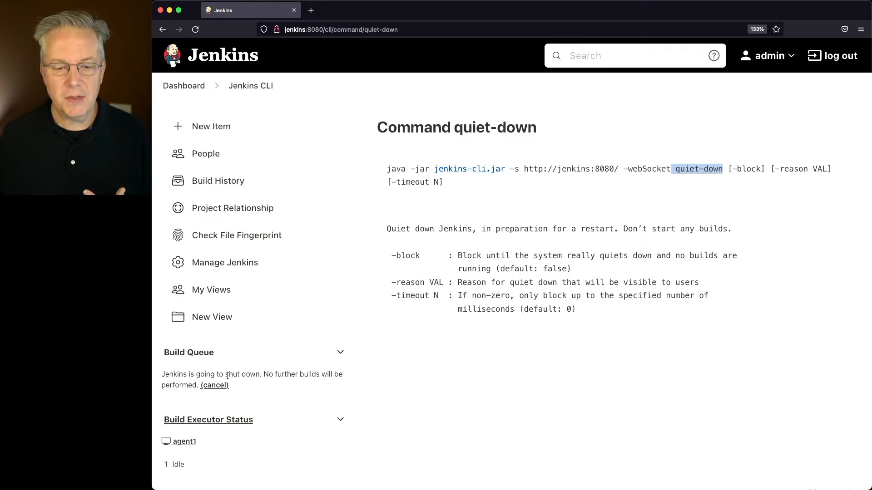
- View the dashboard's 'Time for a nap' shutdown banner, then go to Manage Jenkins
left_click(184, 85)
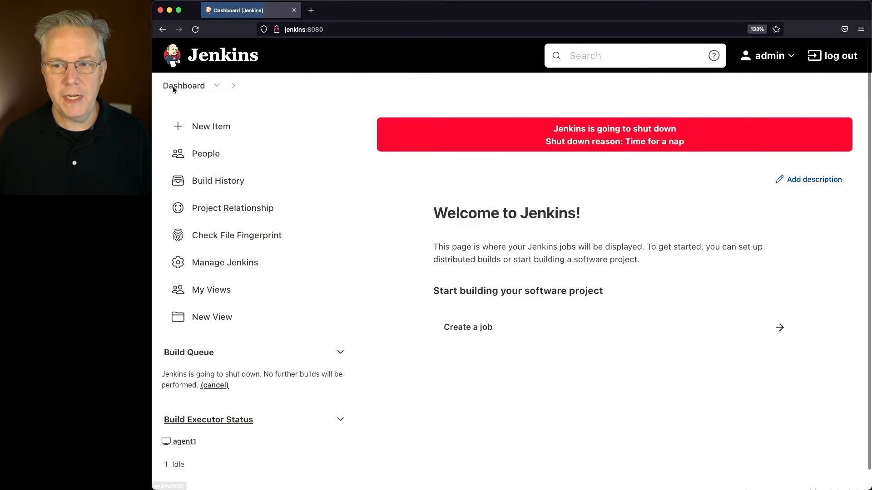
mouse_move(729, 140)
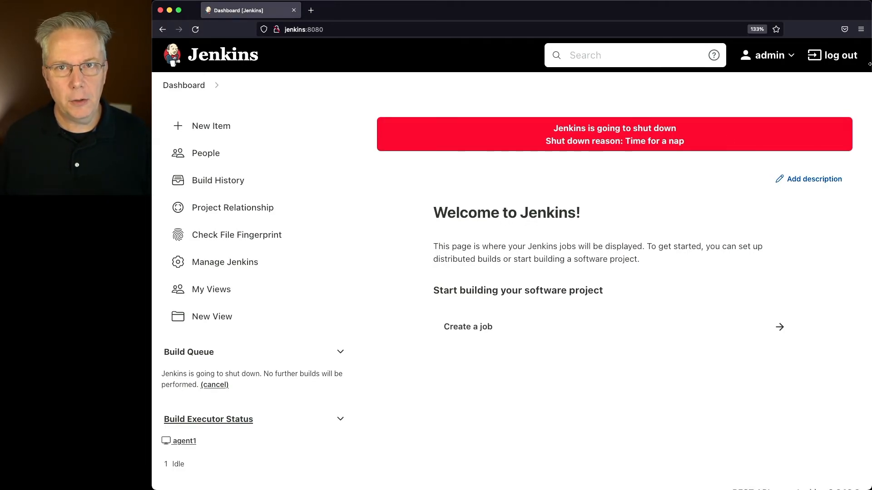
mouse_move(250, 259)
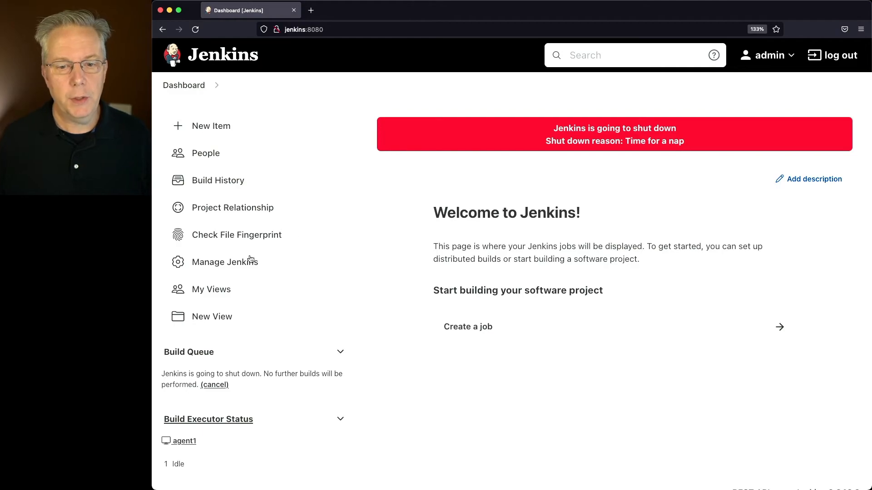
left_click(225, 262)
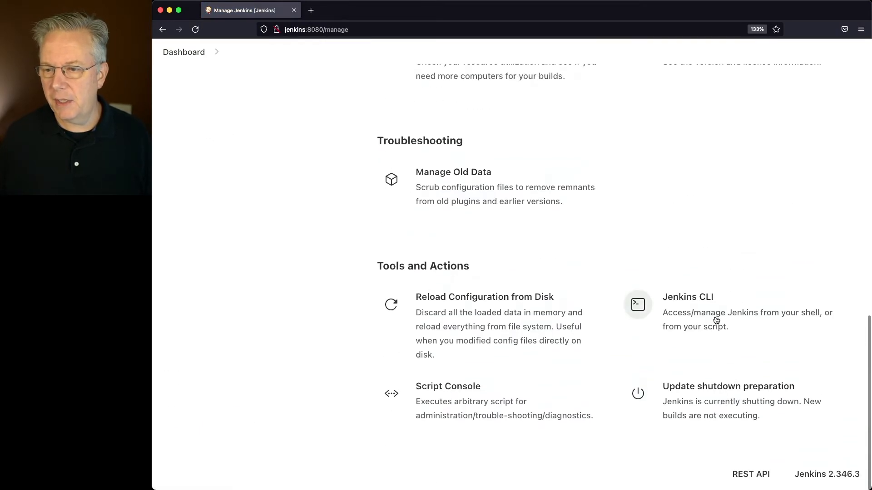
- Show the Jenkins CLI help page listing the safe-shutdown command
left_click(687, 296)
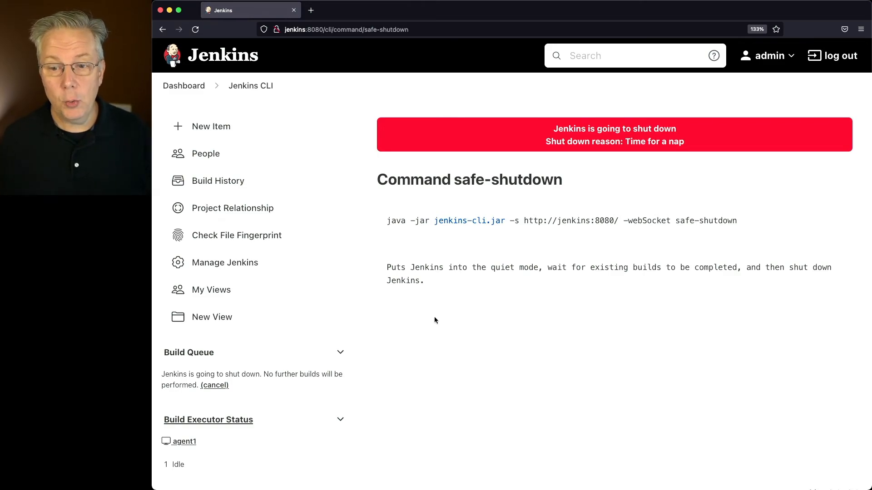
mouse_move(560, 239)
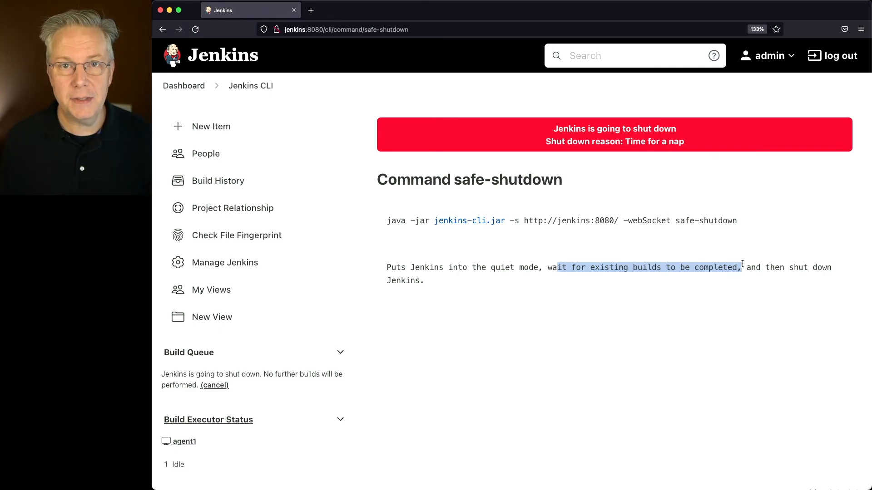
mouse_move(57, 412)
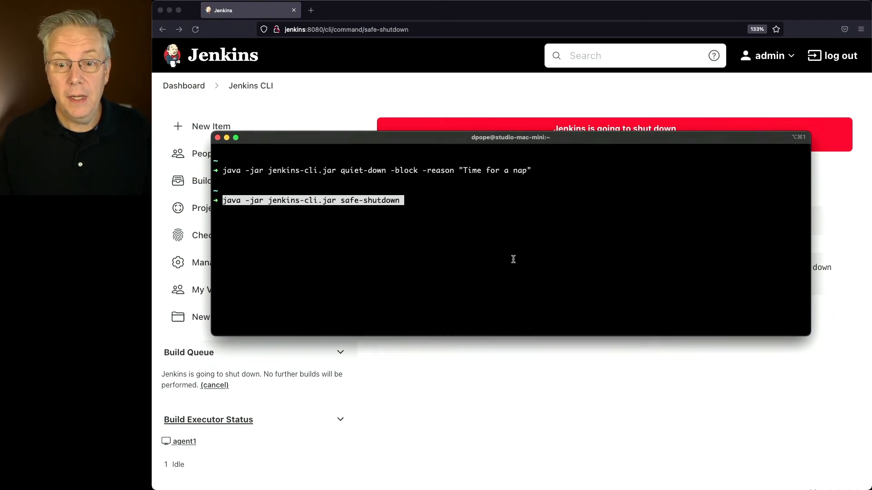
- Run 'java -jar jenkins-cli.jar safe-shutdown' so Jenkins stops once builds finish
key("Return")
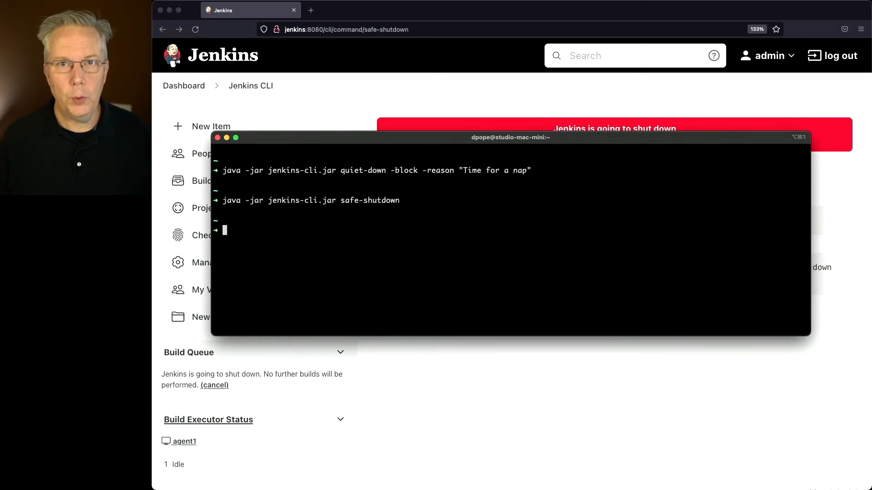